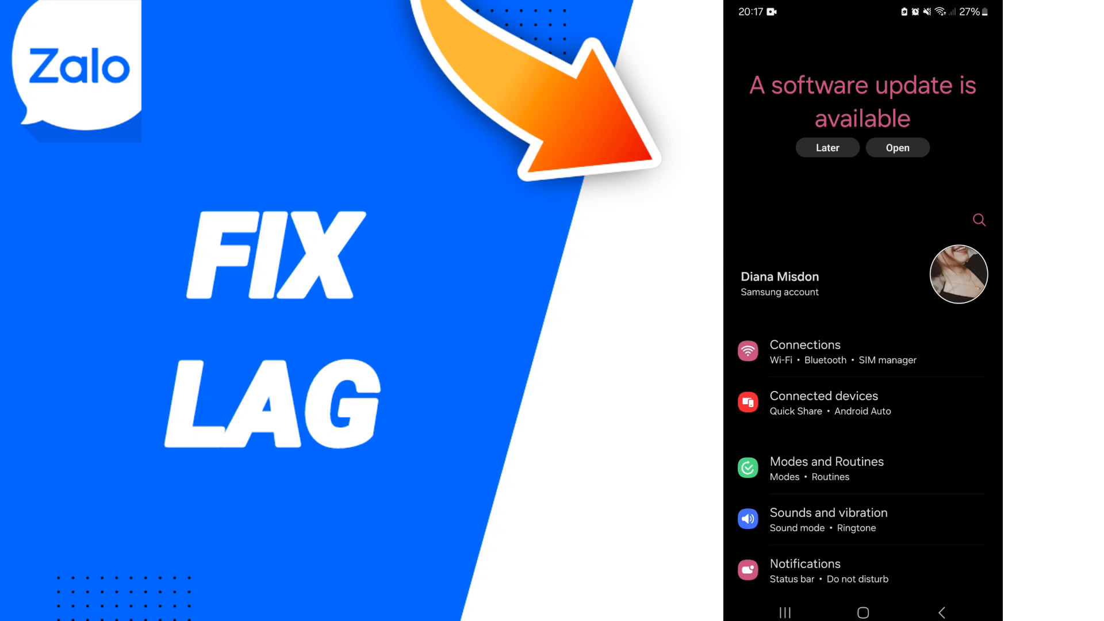
Step: Open the Apps list and search for "zal" to find Zalo
{"action": "scroll", "scroll_direction": "down", "scroll_amount": 3}
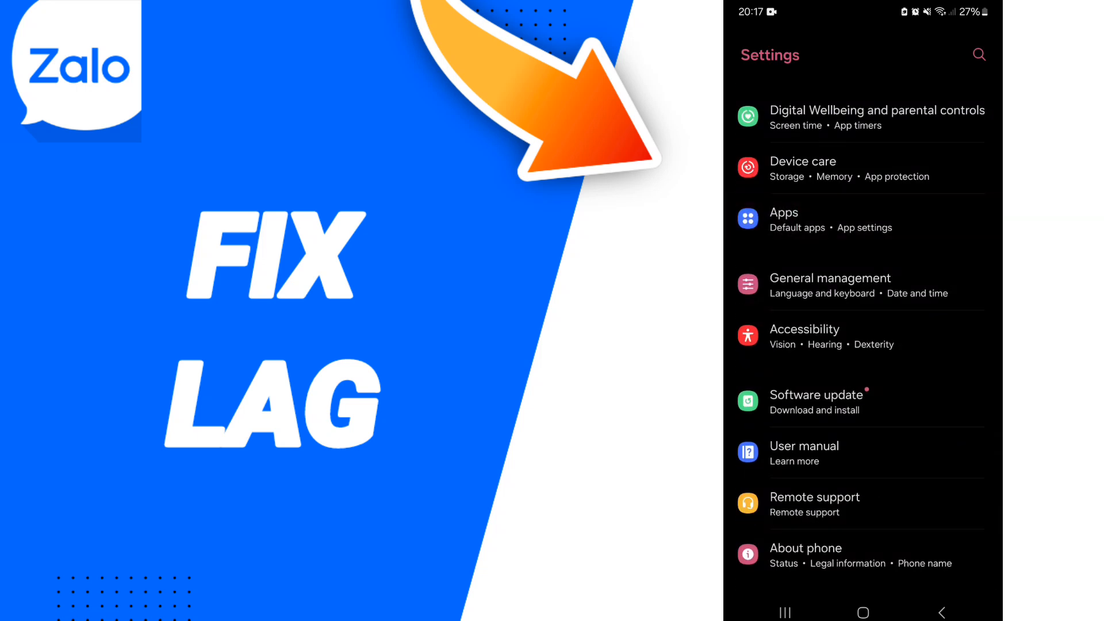
{"action": "left_click", "coordinate": [784, 220]}
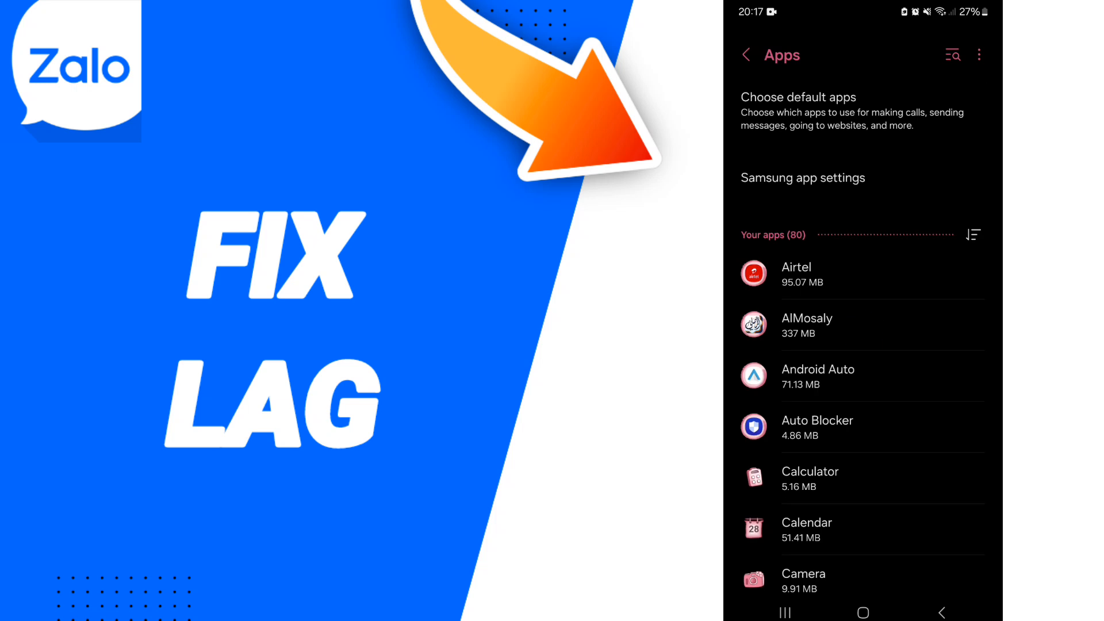
{"action": "type", "text": "zal"}
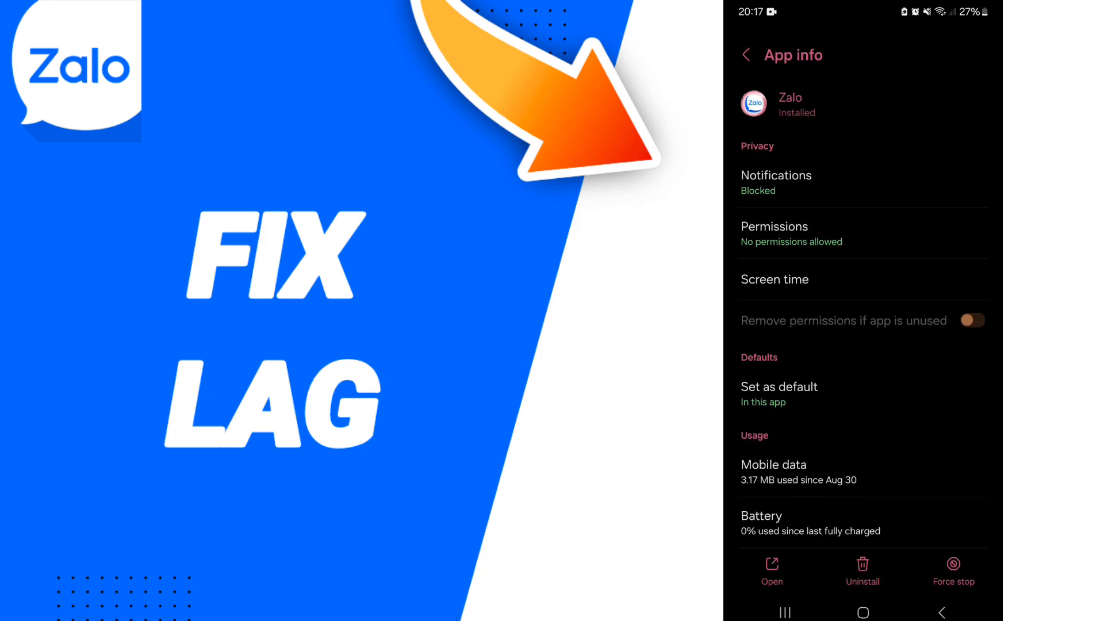
Step: Scroll Zalo's App info page and request Force stop
{"action": "scroll", "scroll_direction": "down", "scroll_amount": 3}
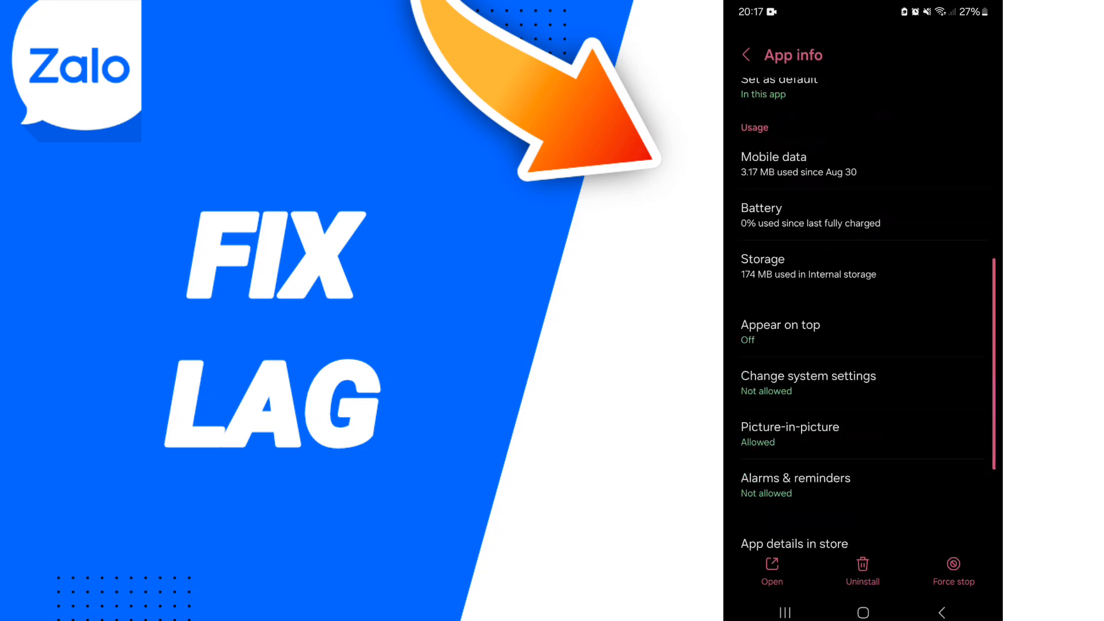
{"action": "left_click", "coordinate": [954, 571]}
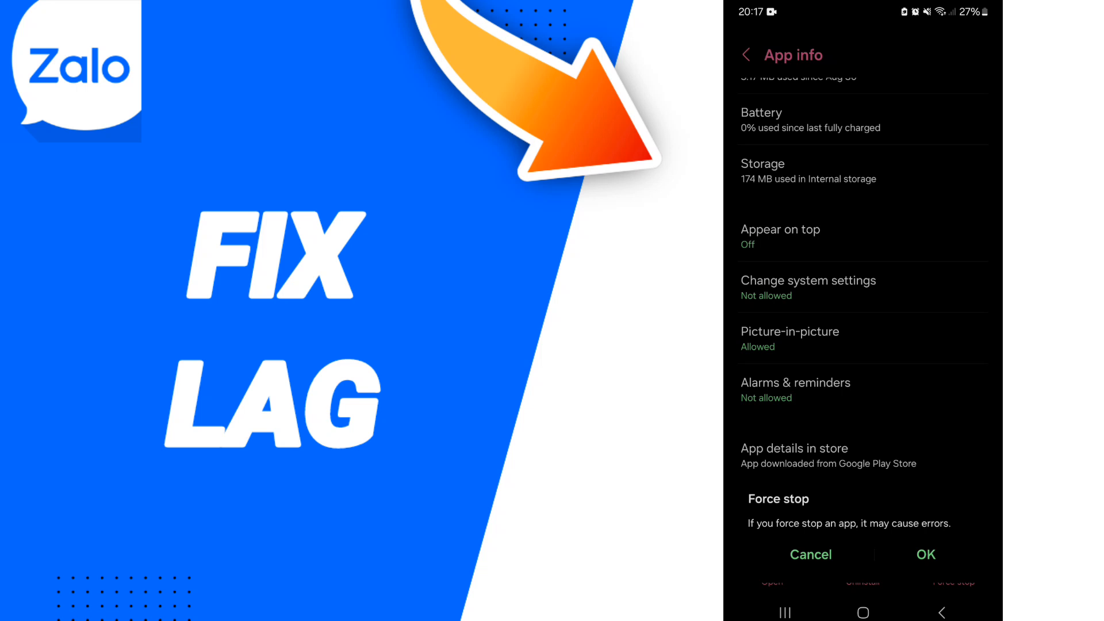